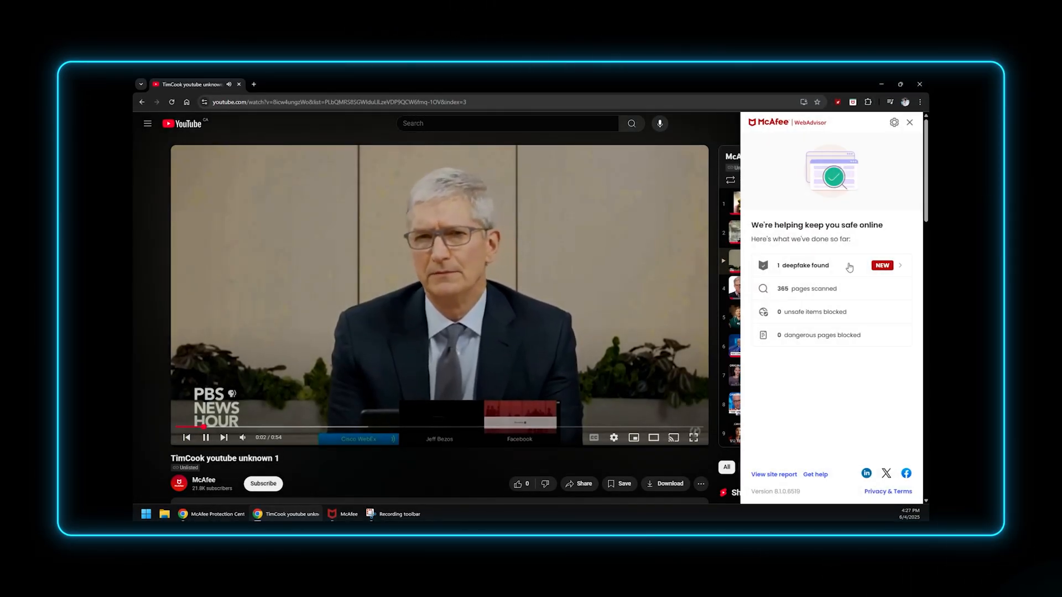
Step: View the '1 deepfake found' details, then toggle Video scam protection off and back on
click(803, 264)
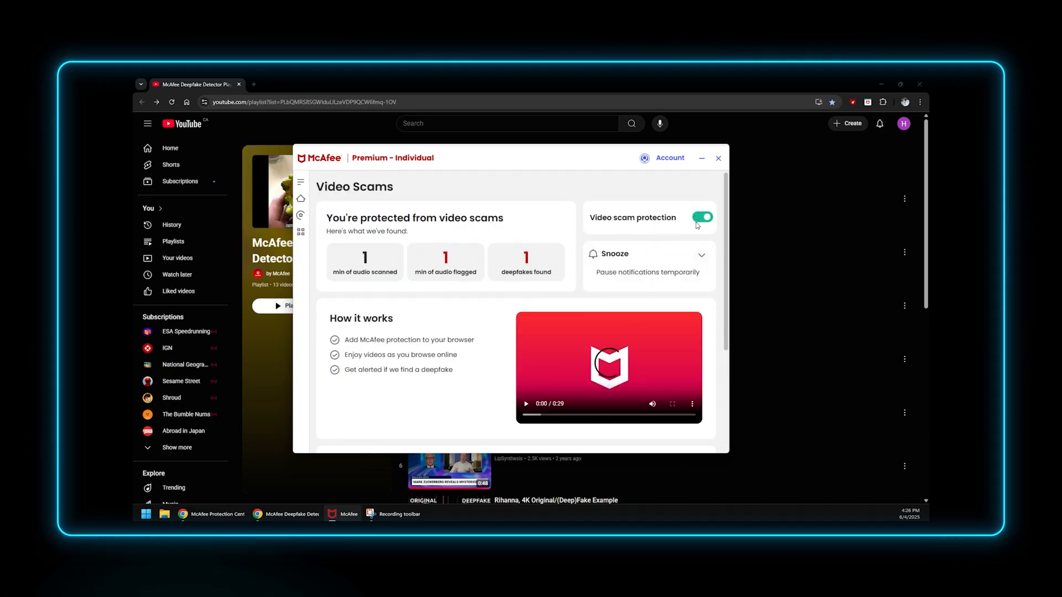
click(703, 218)
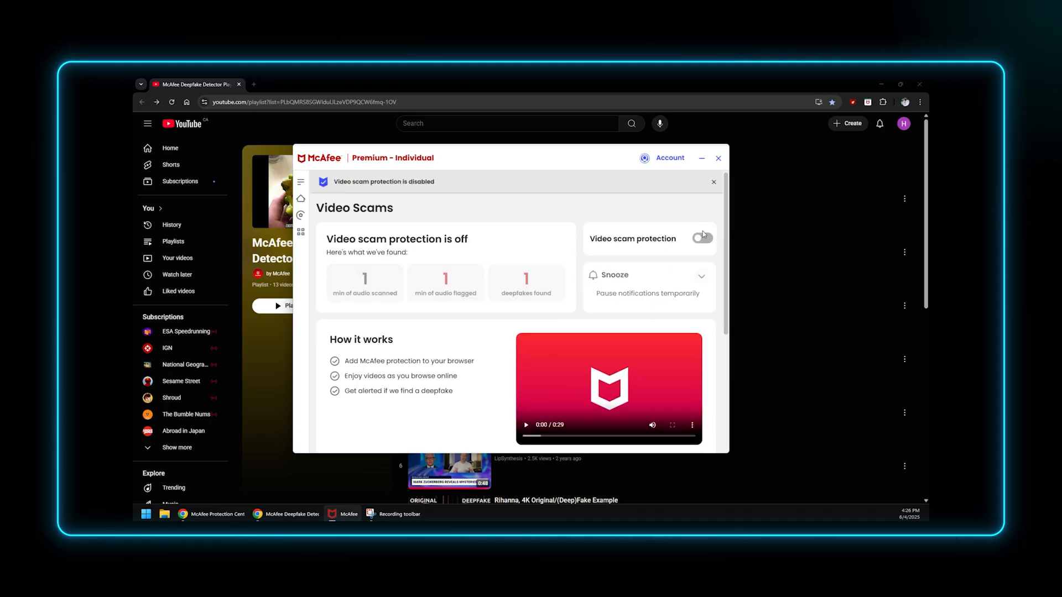
click(703, 238)
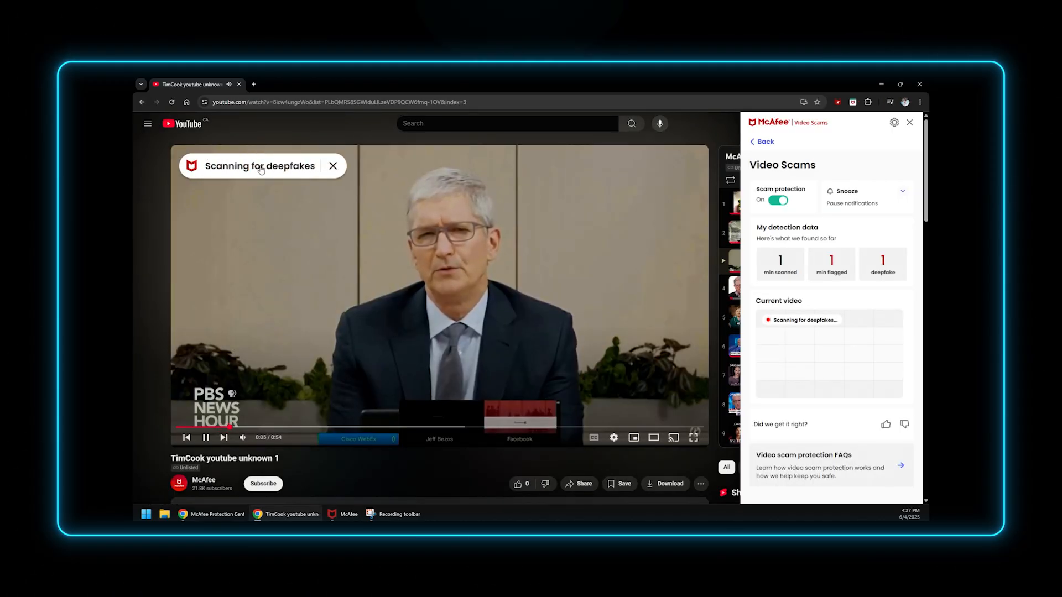